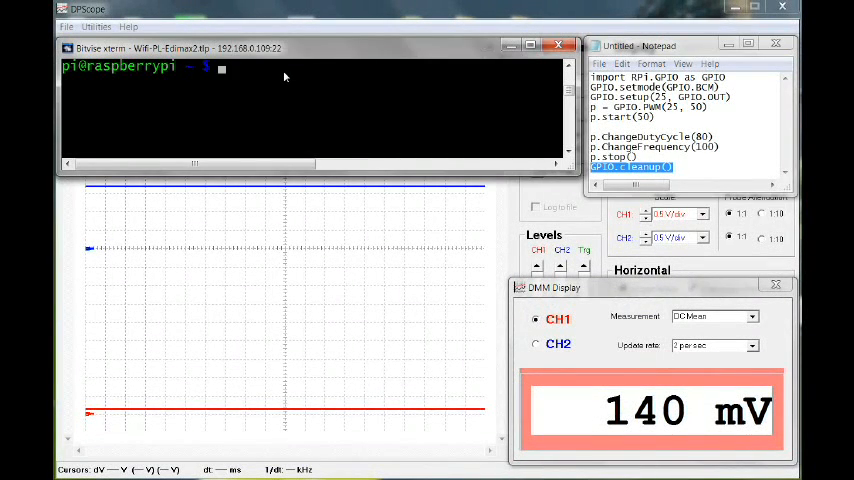
Start a root Python session with sudo python to drive GPIO25 PWM.
text(sudo py)
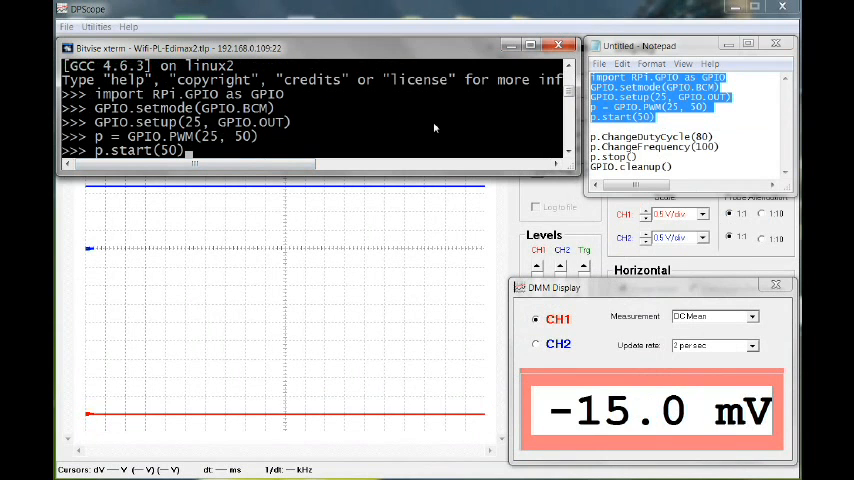
mouse_move(264, 217)
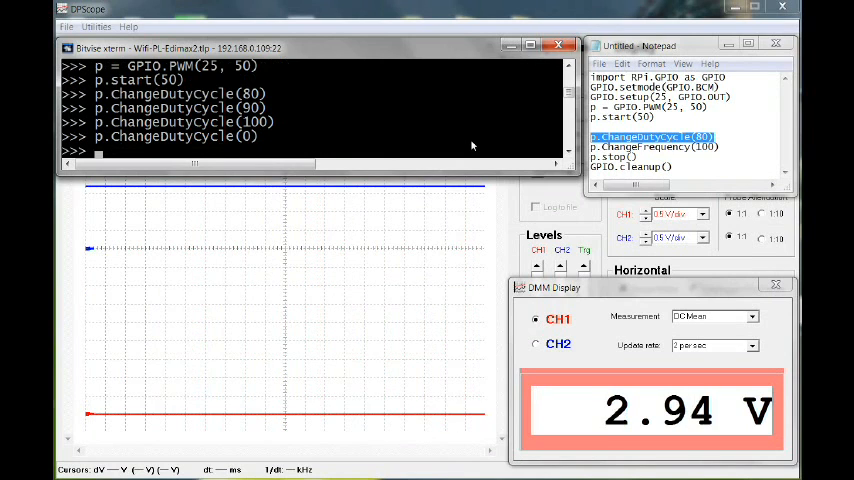
Set the PWM duty cycle to 0 with p.ChangeDutyCycle(0).
text(p.ChangeDutyCycle(0))
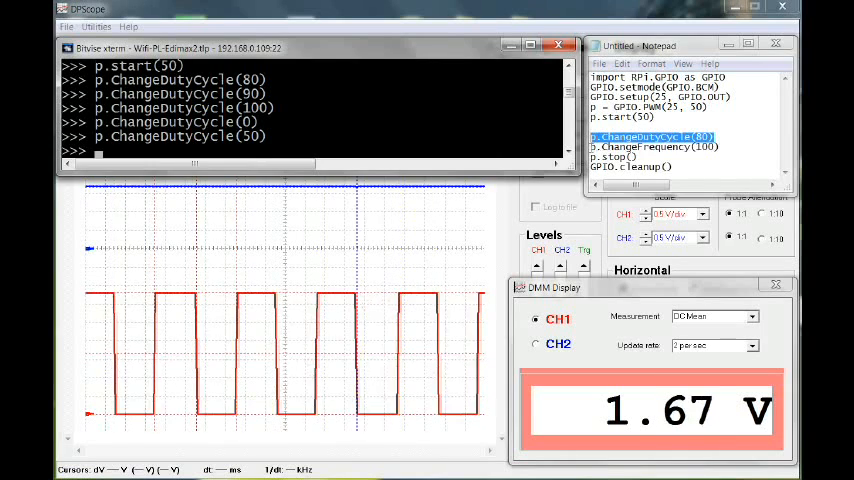
Paste p.ChangeDutyCycle(50) into the Python prompt to restore 50% duty.
right_click(650, 147)
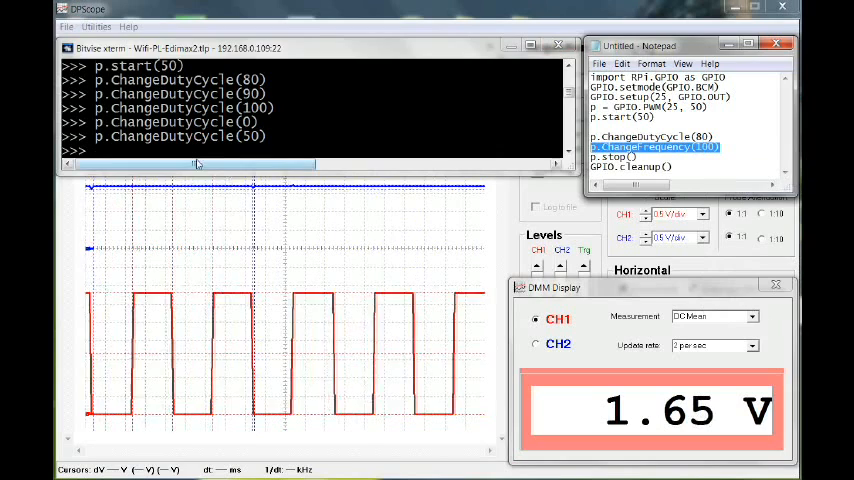
Enter p.ChangeFrequency(100) to raise the PWM frequency to 100 Hz.
text(p.ChangeFrequency(100))
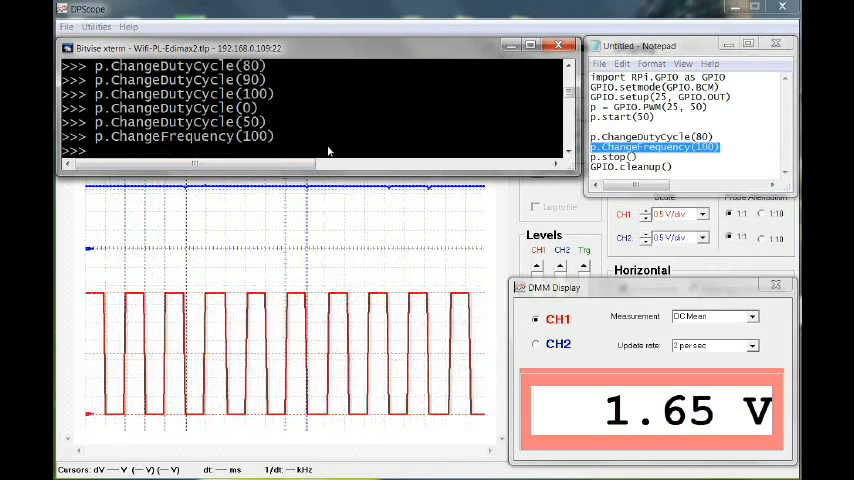
key(Return)
text(p.ChangeFrequency(30))
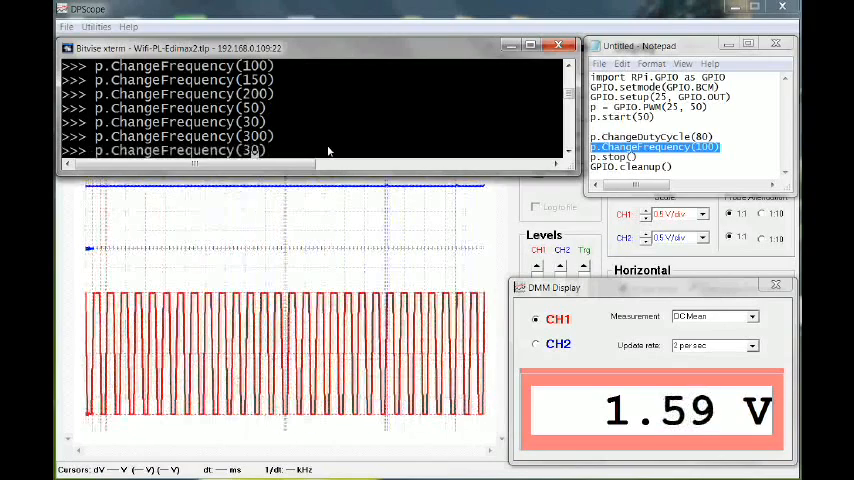
Run p.ChangeFrequency(50) to return the PWM frequency to 50 Hz.
key(Return)
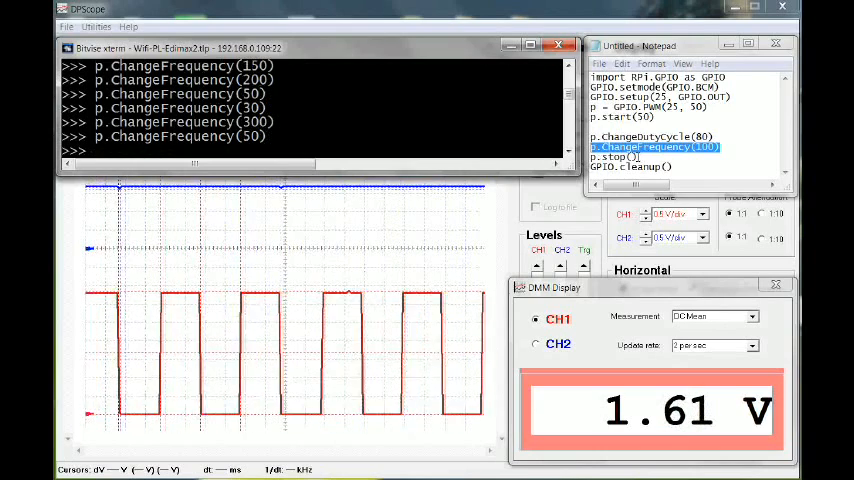
right_click(660, 150)
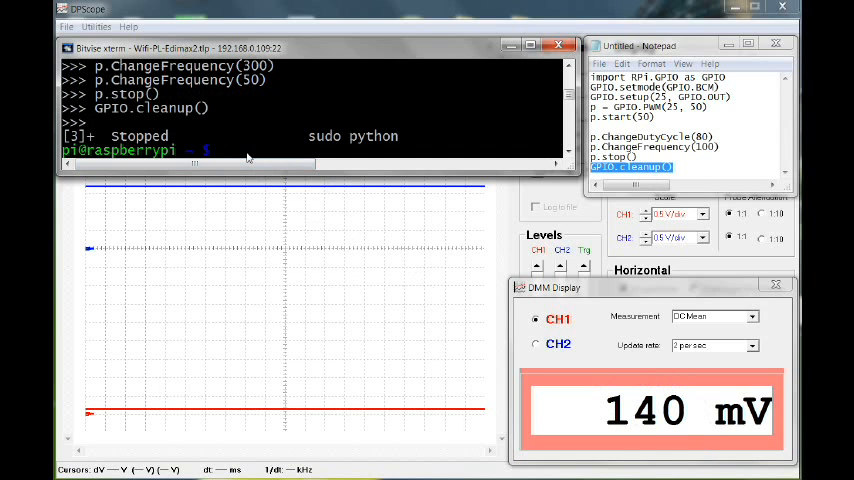
mouse_move(238, 342)
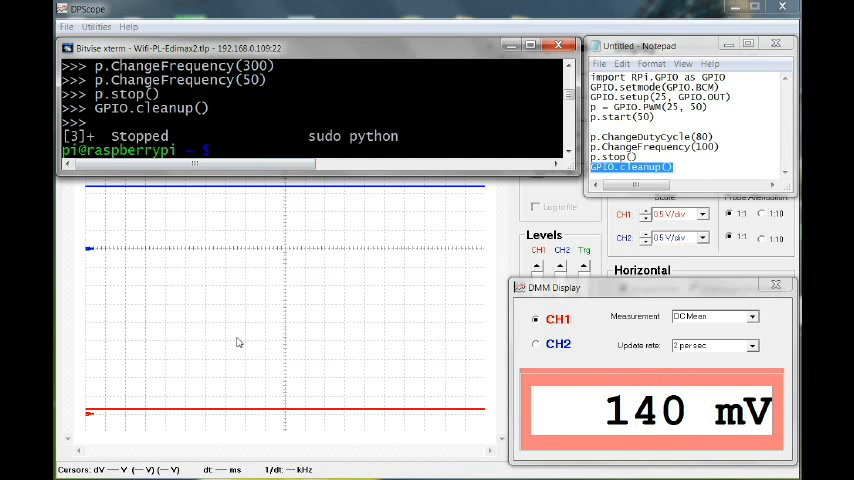